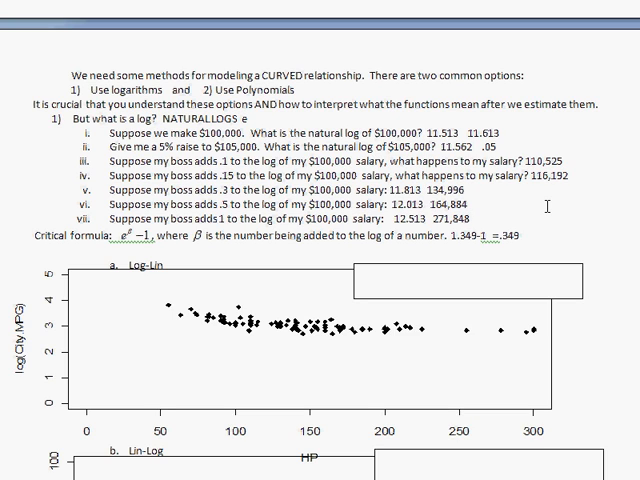
mouse_move(556, 232)
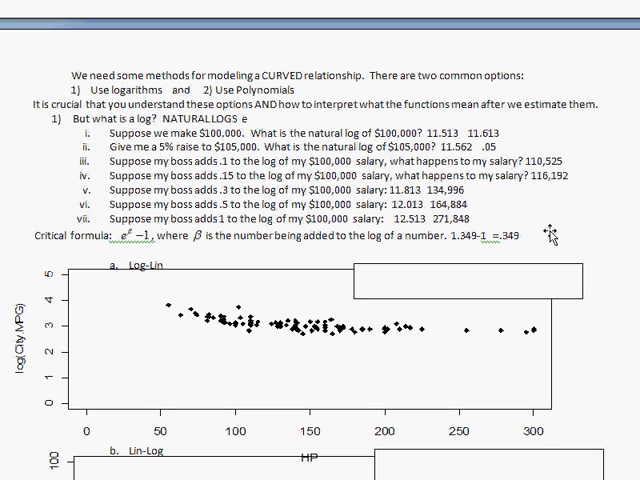
mouse_move(544, 236)
type("0.3 ")
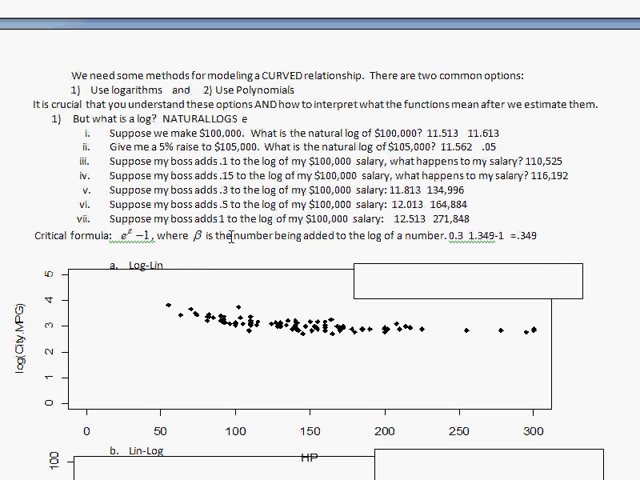
double_click(534, 238)
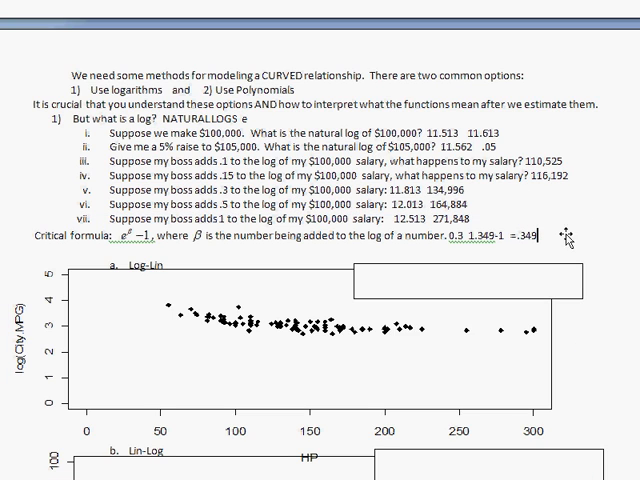
mouse_move(584, 212)
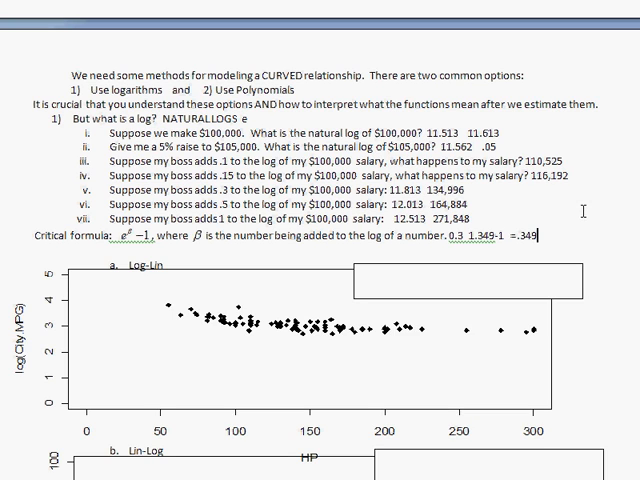
mouse_move(562, 264)
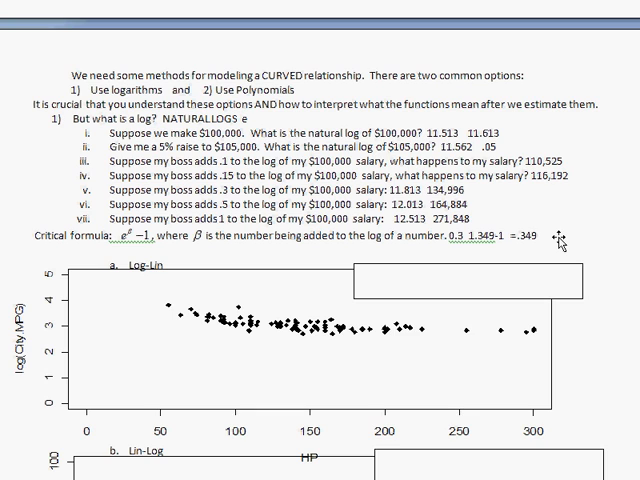
mouse_move(132, 332)
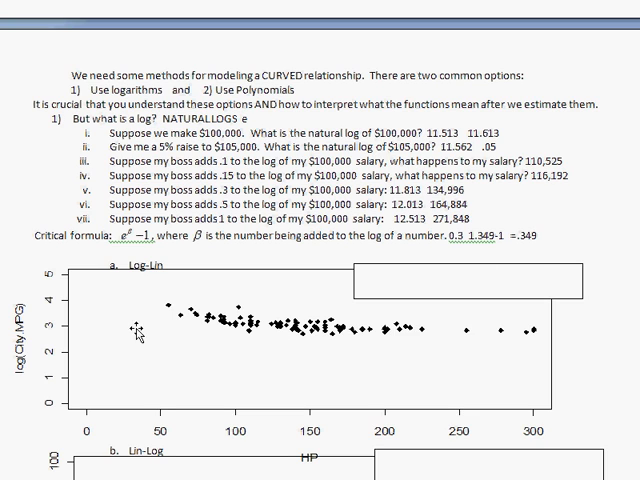